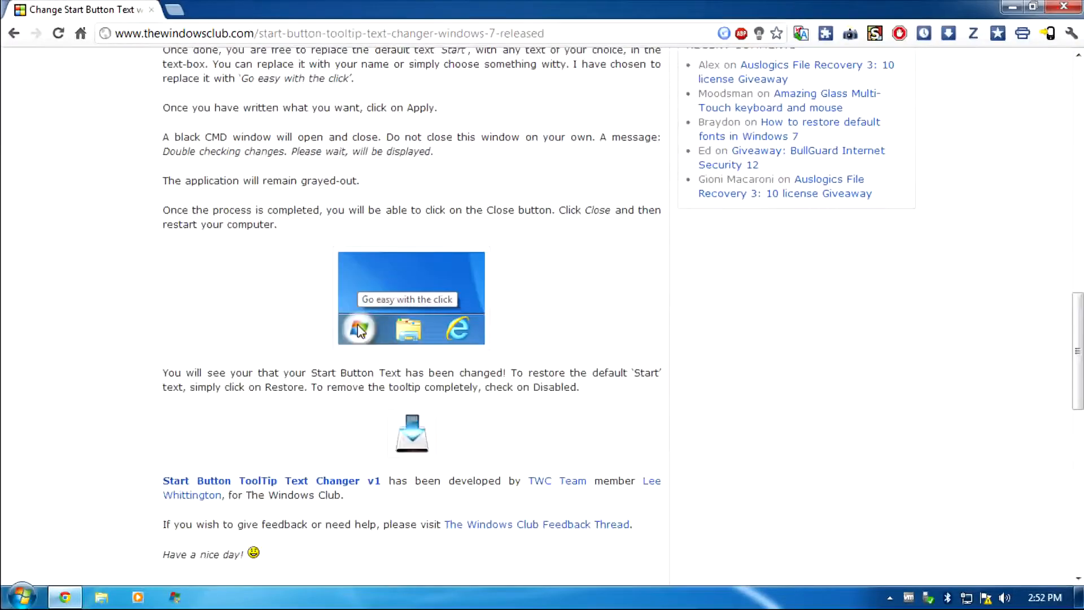
Download sbttc.zip from the article and save it into the Downloads folder.
scroll("down", 3)
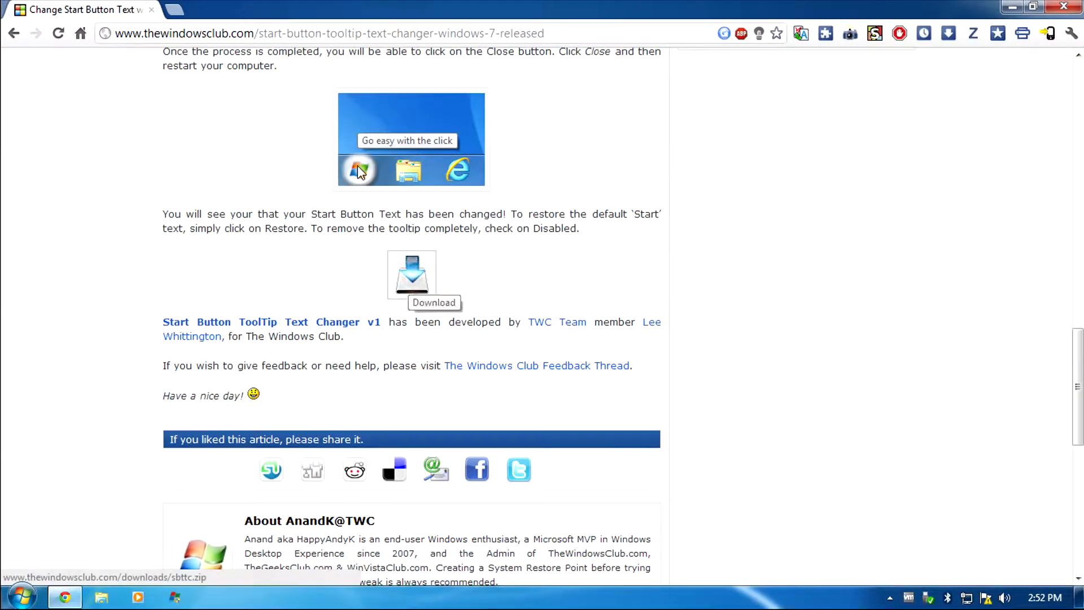
left_click(412, 273)
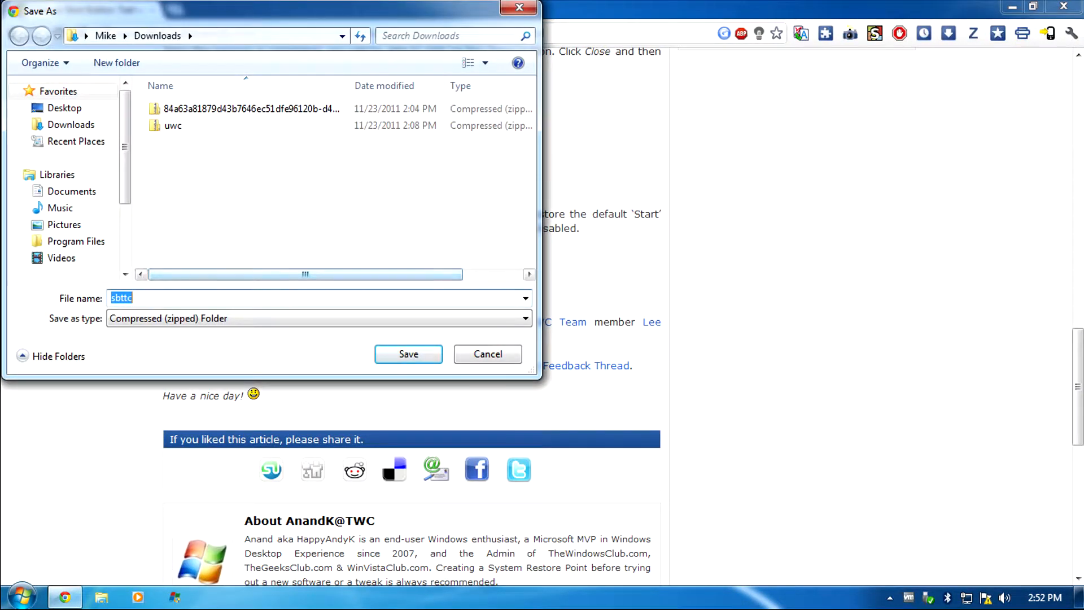
left_click(408, 353)
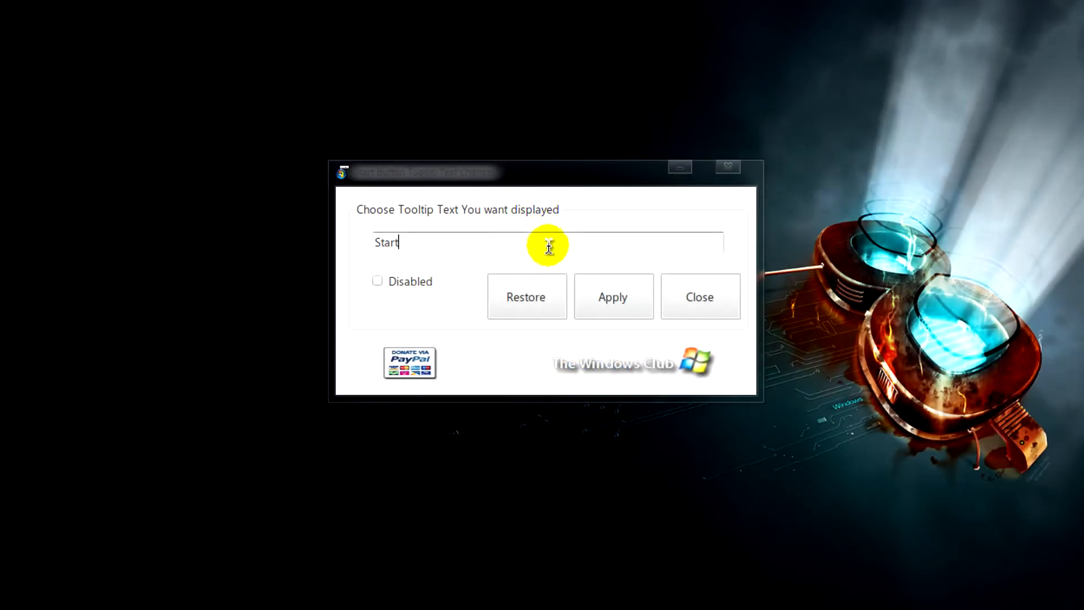
Apply the tooltip text 'Click here to access programs.' and close the changer tool.
type("Click here to access programs.")
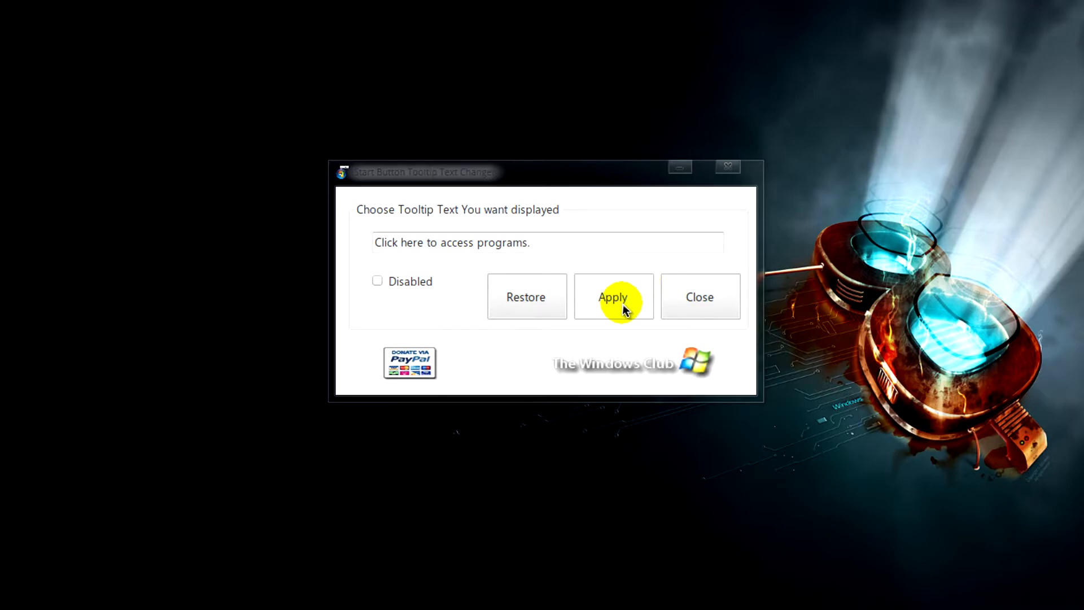
left_click(612, 297)
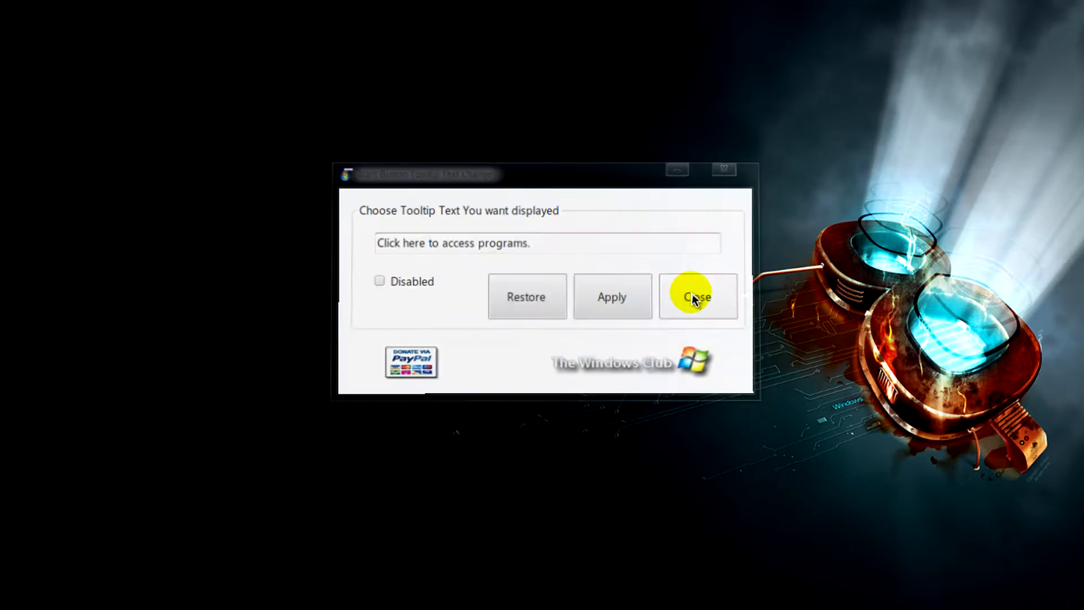
left_click(697, 296)
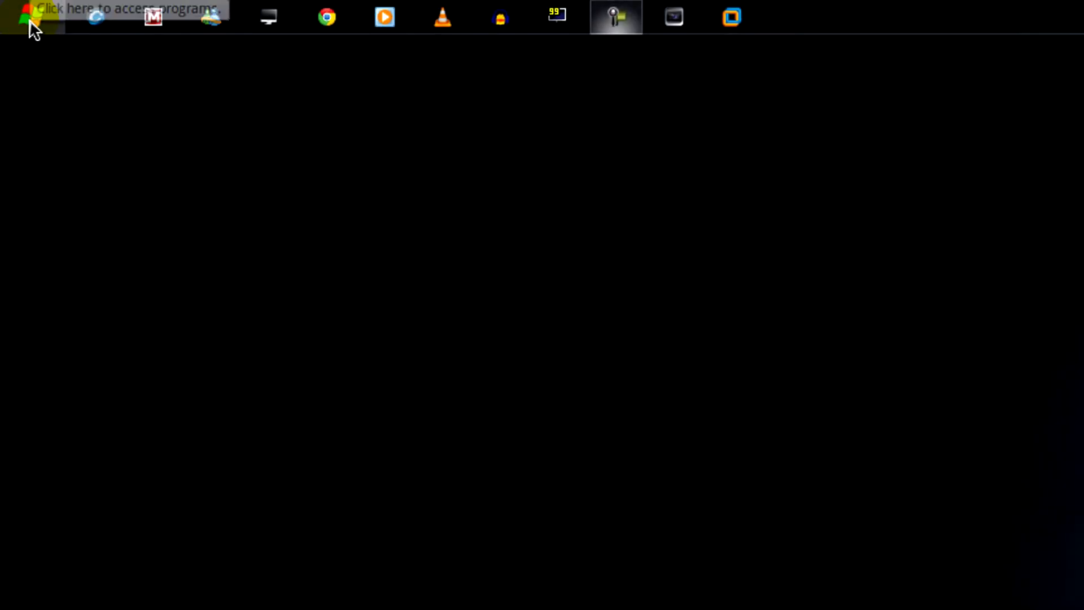